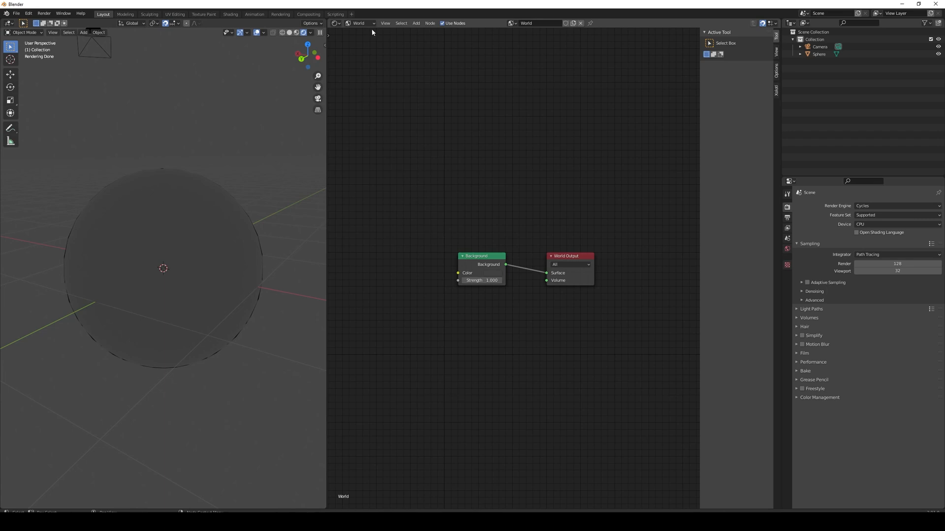
mouse_move(393, 157)
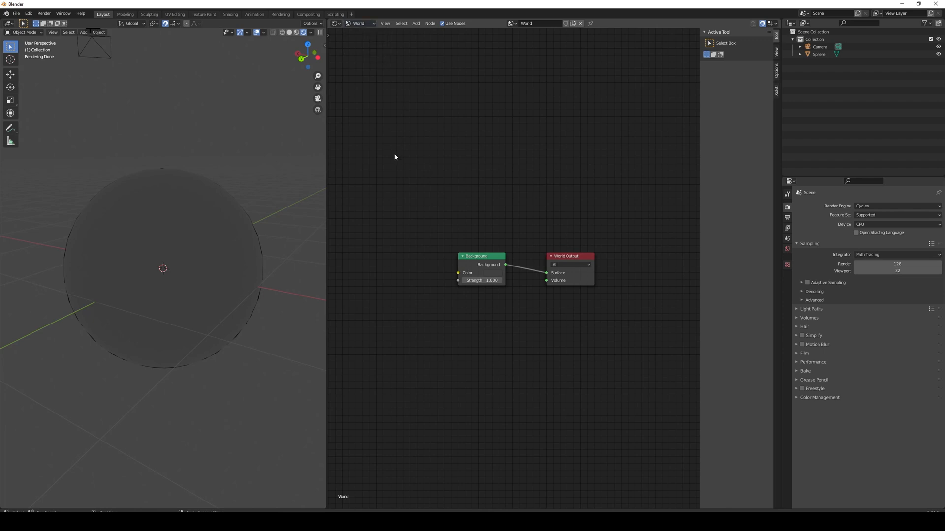
mouse_move(590, 319)
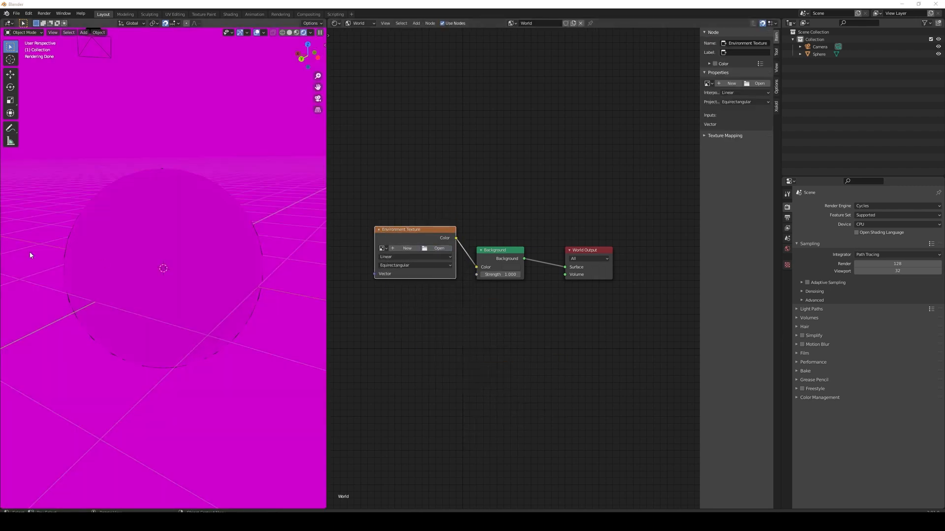
- Load Tomoco Studio.exr into the Environment Texture, trying Raw colour space then settling on Linear
click(439, 248)
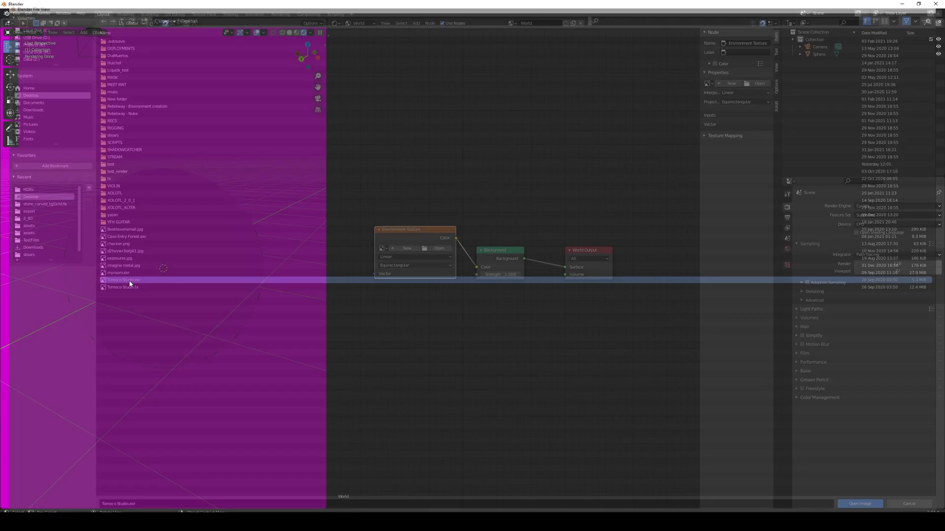
click(859, 504)
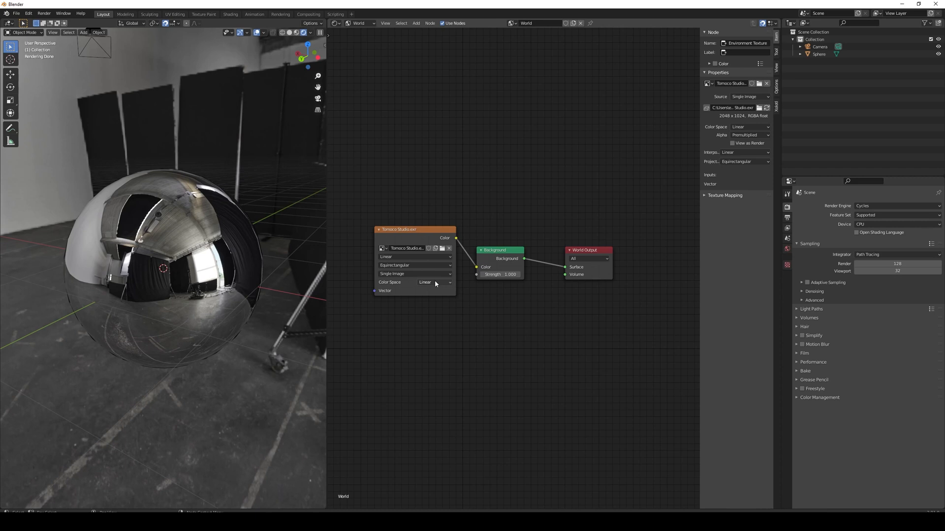
click(434, 282)
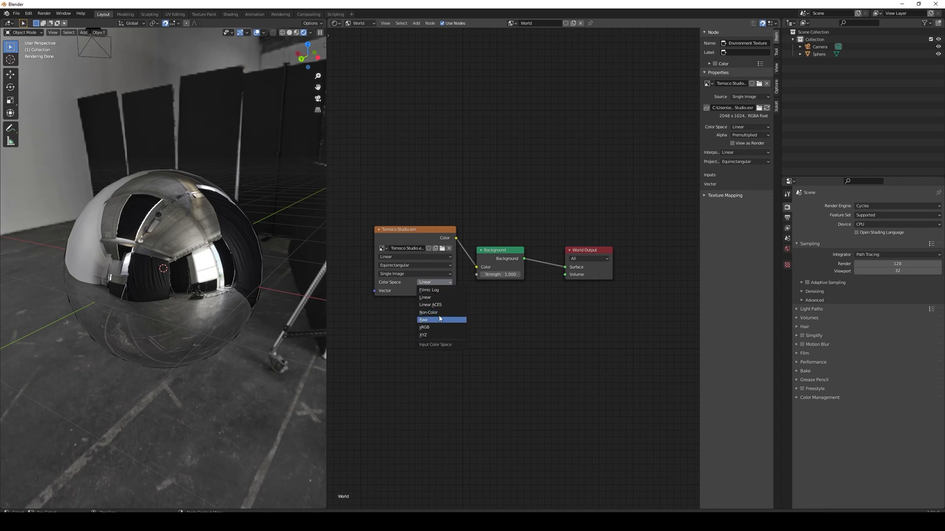
click(423, 319)
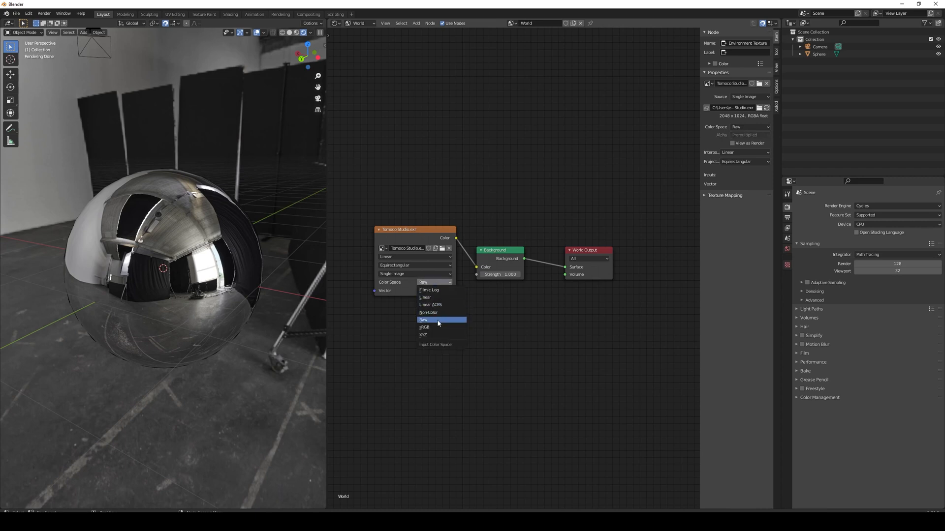
click(425, 297)
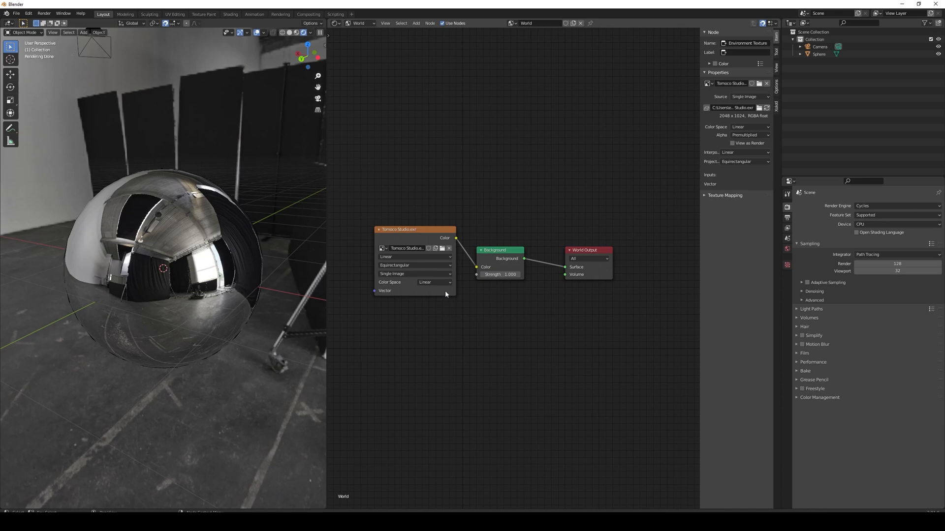
- Bring up the Add node menu with its search field over the node editor
drag(491, 275, 518, 275)
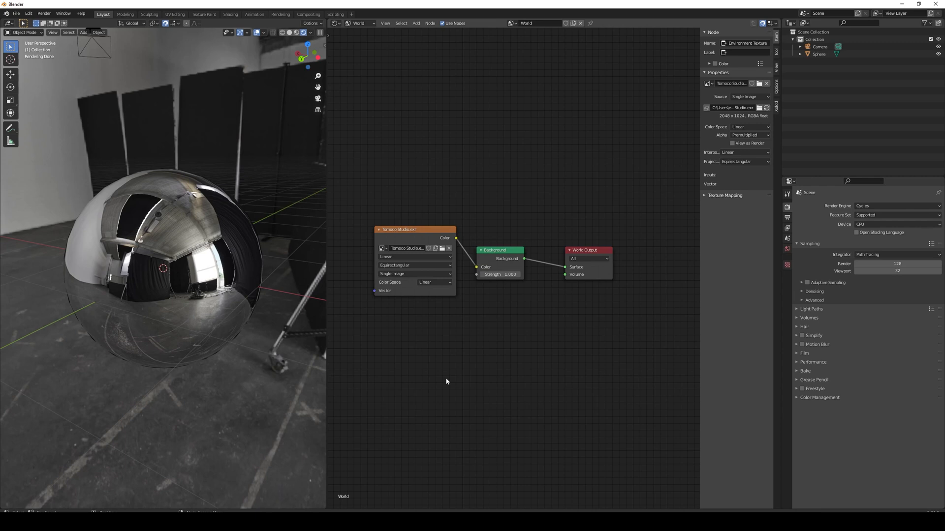
mouse_move(103, 128)
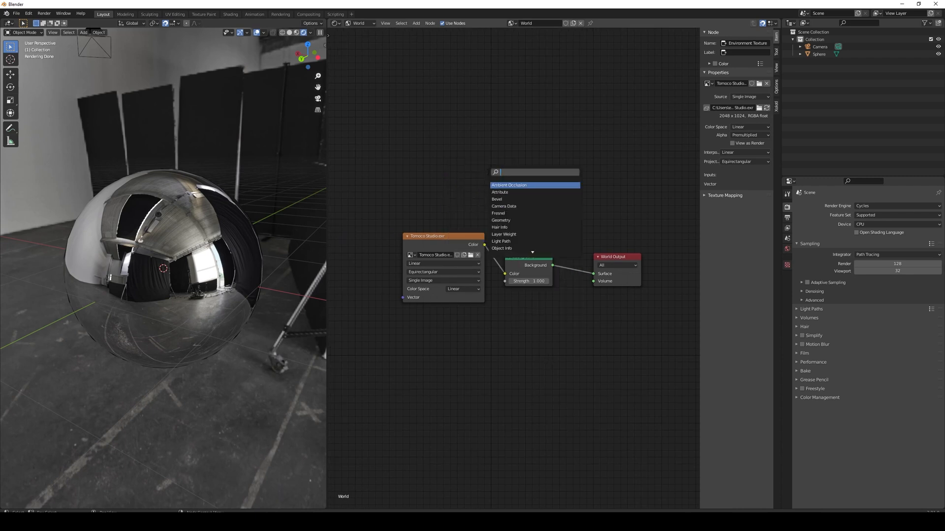
- Drop a MixRGB node onto the studio-to-background link and add a second, empty Environment Texture
text(mix)
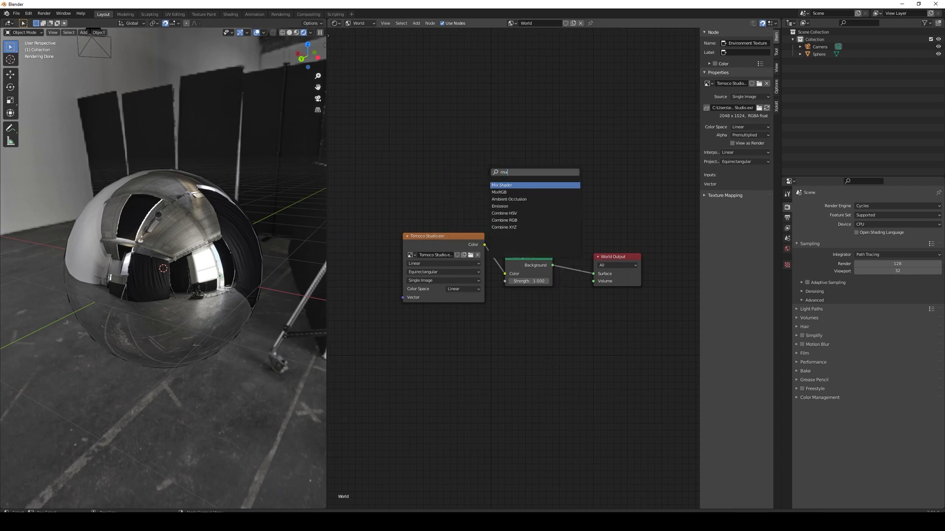
click(501, 185)
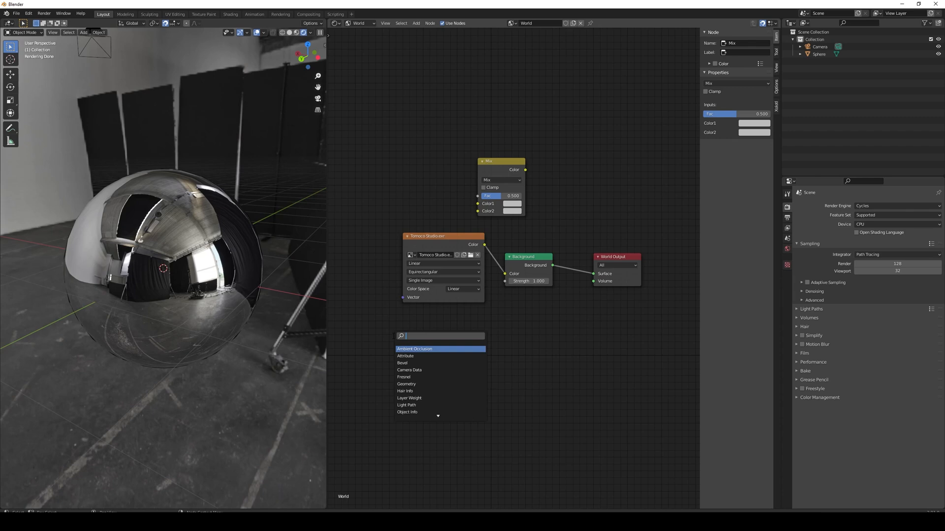
text(envi)
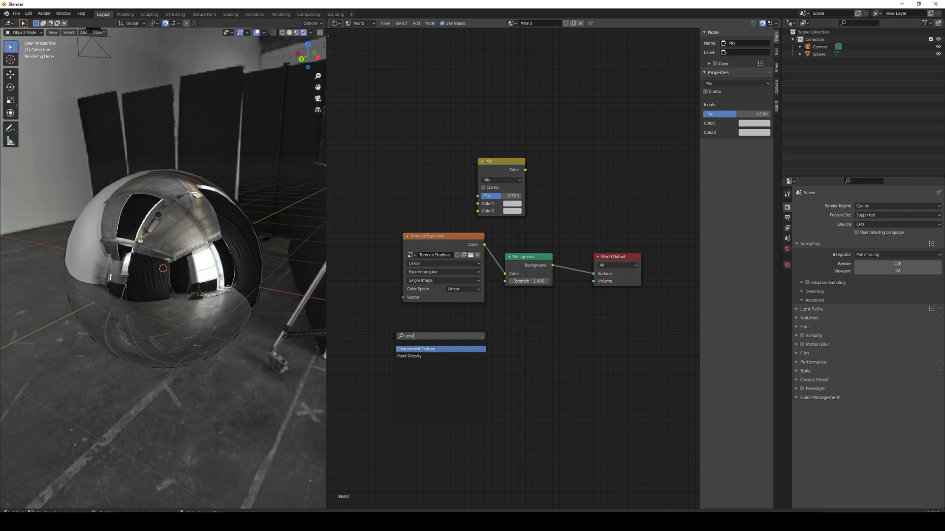
click(415, 348)
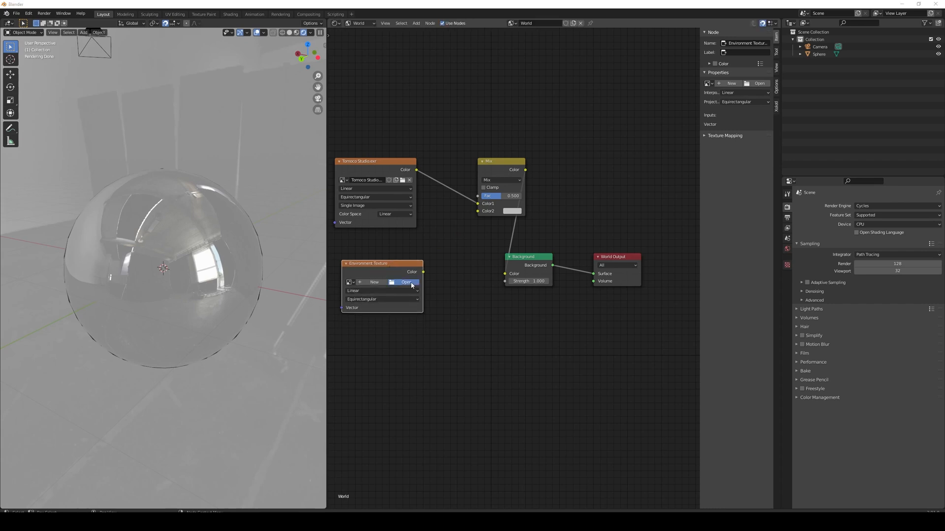
- Load Cave Entry Forest.exr from the Desktop into the second texture at Linear colour space, feeding Mix Color2
click(405, 282)
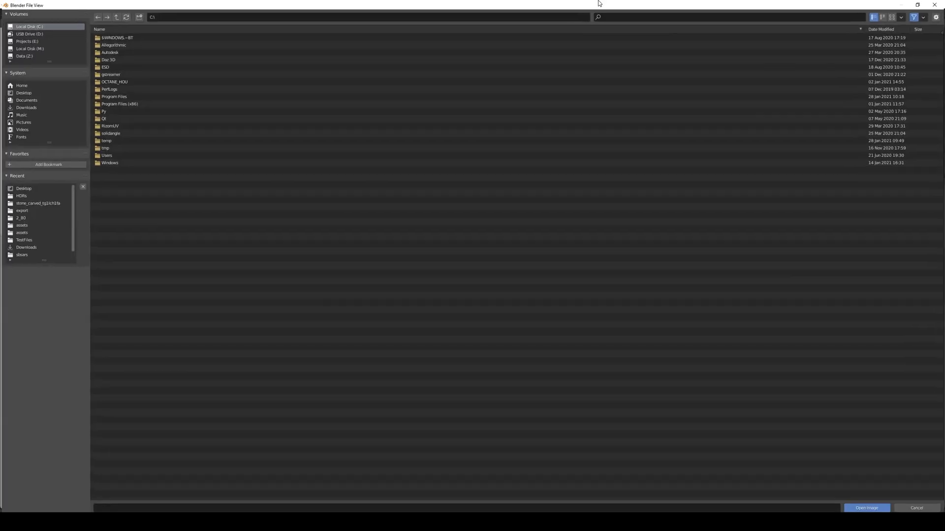
click(21, 92)
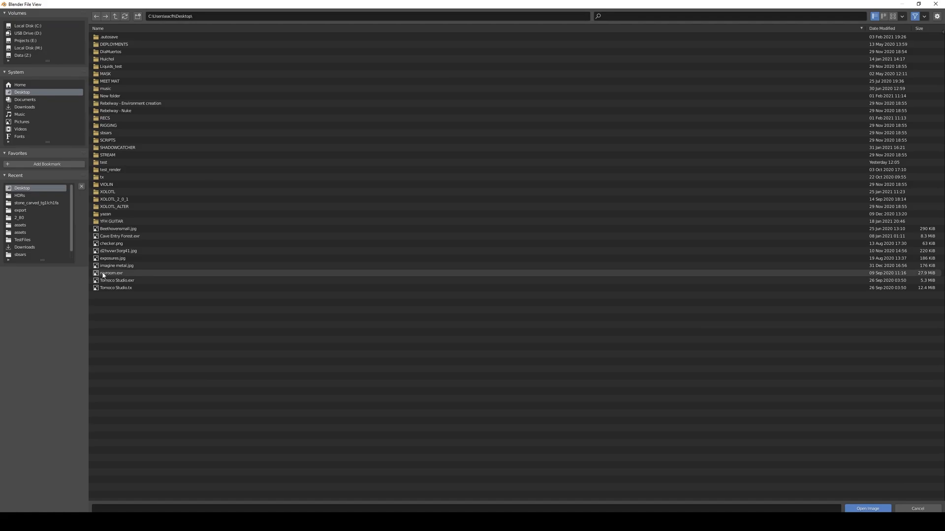
click(866, 509)
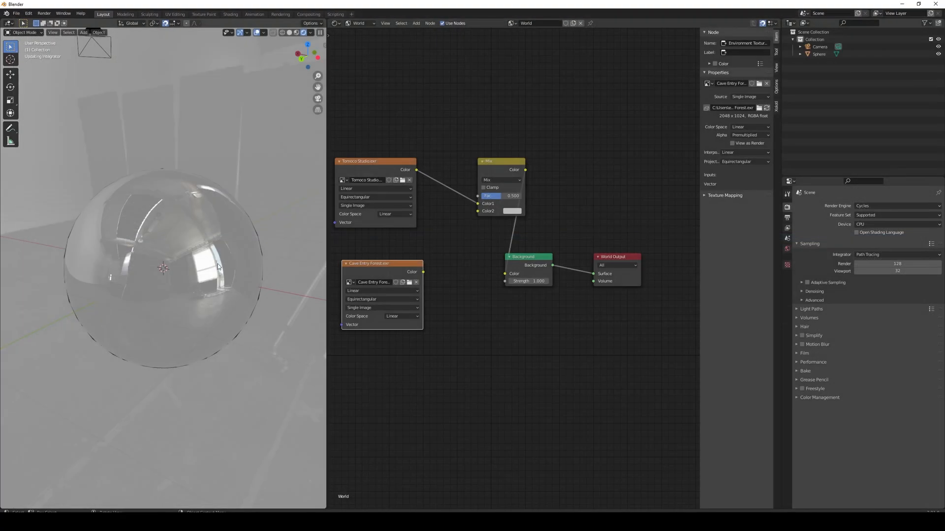
click(401, 316)
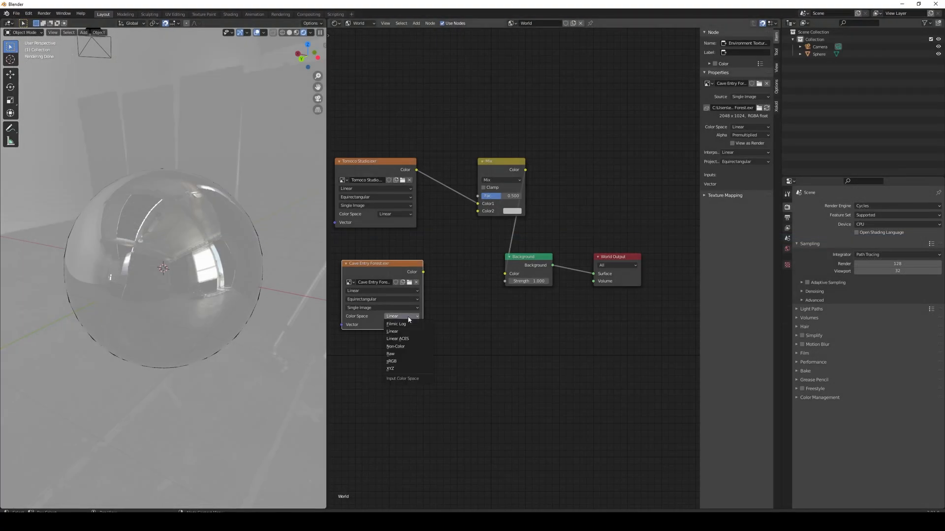
click(393, 332)
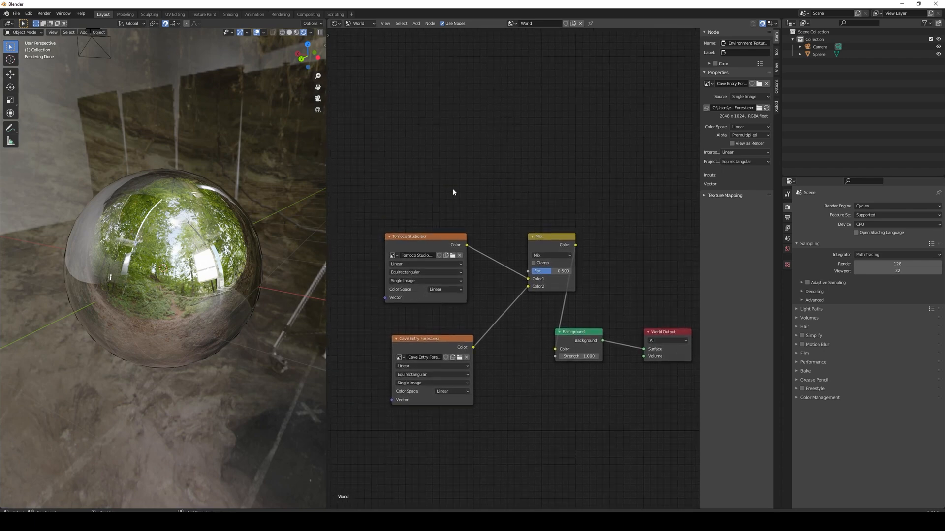
- Add a Light Path node and wire Is Reflection Ray into the Mix factor
text(lig)
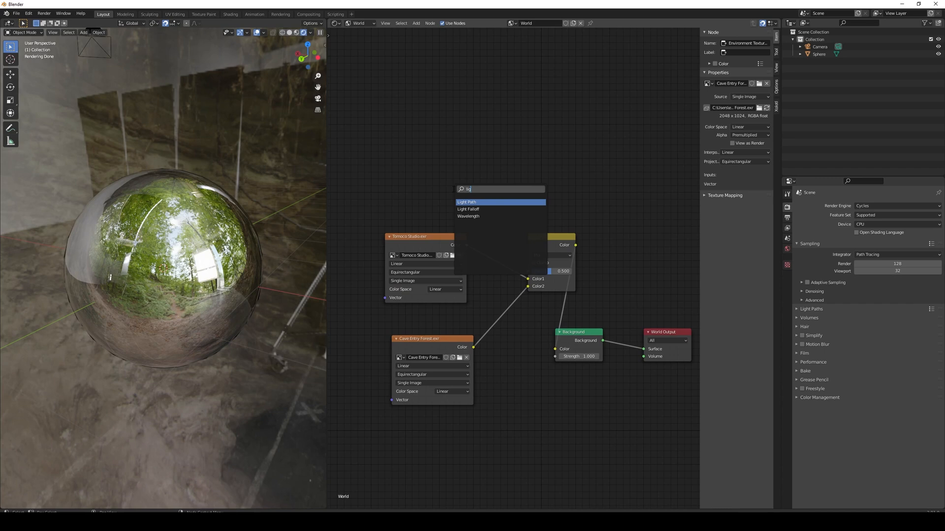
click(467, 202)
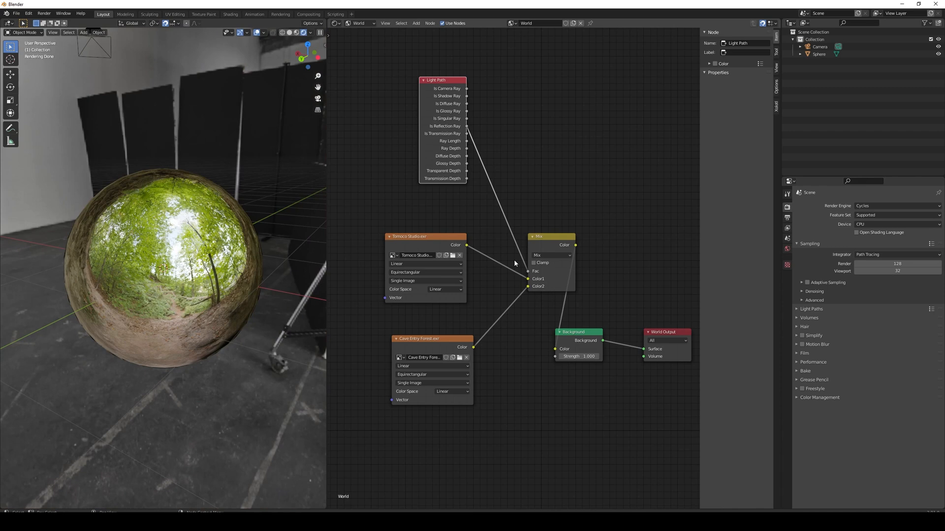
mouse_move(245, 355)
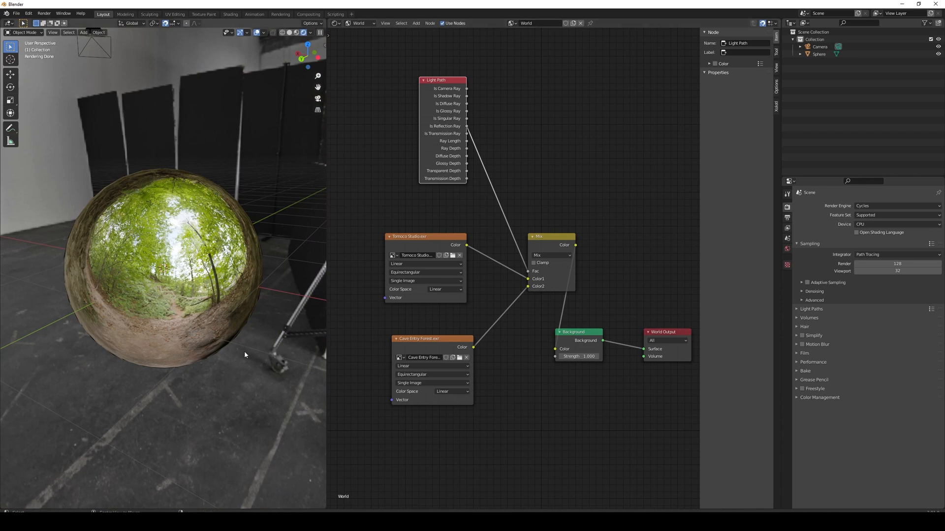